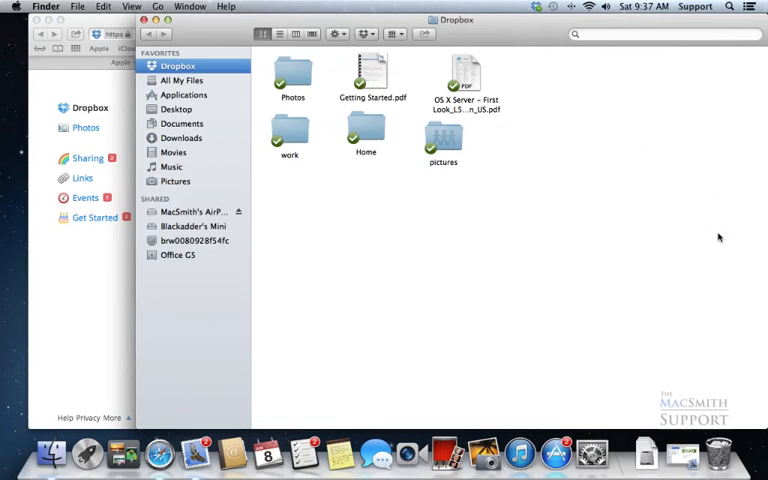
{"action": "mouse_move", "coordinate": [314, 138]}
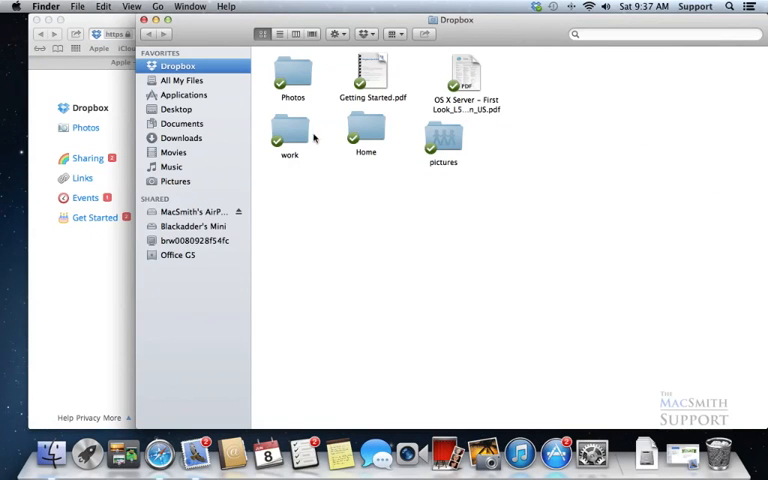
Close the Finder Dropbox window so the dropbox.com home listing is in view.
{"action": "left_click", "coordinate": [290, 135]}
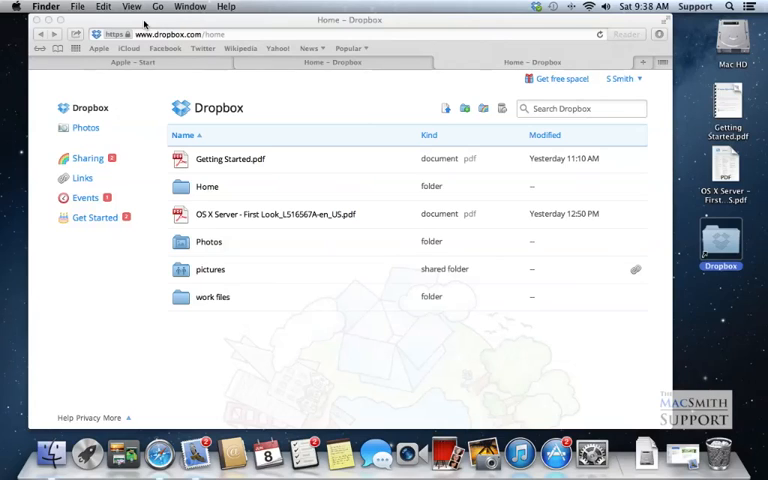
{"action": "mouse_move", "coordinate": [222, 97]}
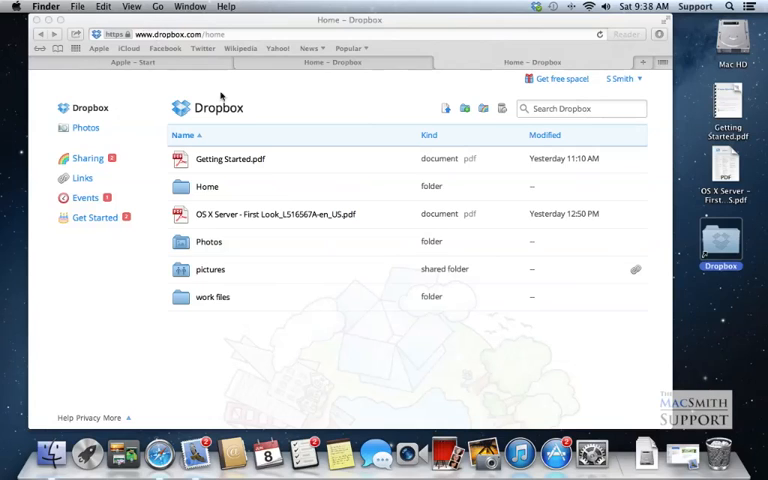
{"action": "mouse_move", "coordinate": [190, 275]}
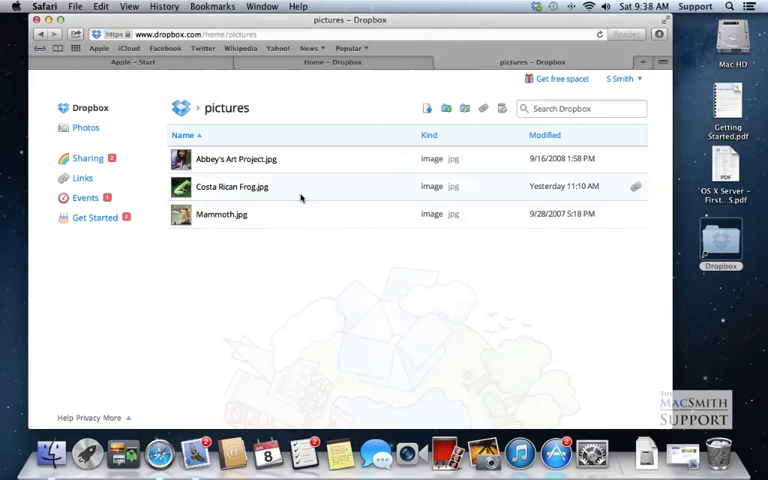
{"action": "mouse_move", "coordinate": [367, 223]}
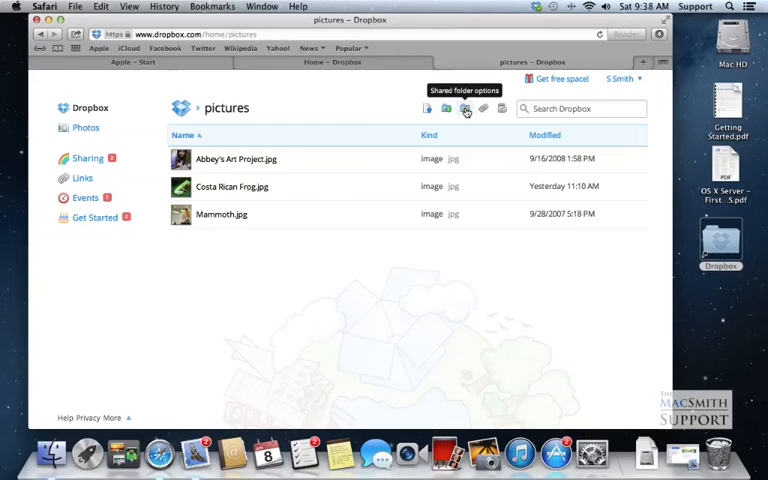
Show the Shared folder options for 'pictures', listing its two joined members.
{"action": "left_click", "coordinate": [465, 108]}
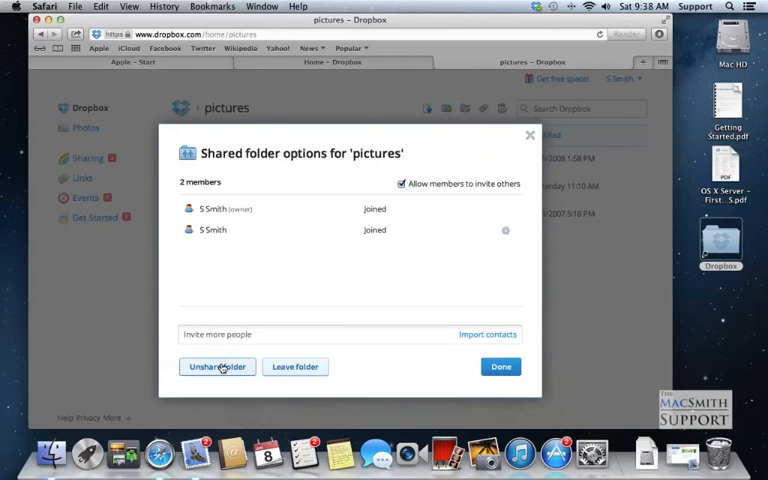
Unshare the 'pictures' folder and confirm, keeping its three images in place.
{"action": "left_click", "coordinate": [217, 366]}
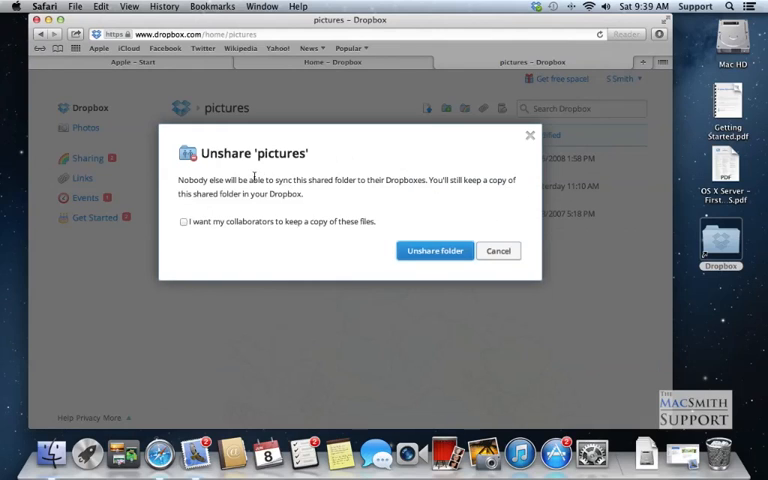
{"action": "mouse_move", "coordinate": [335, 218]}
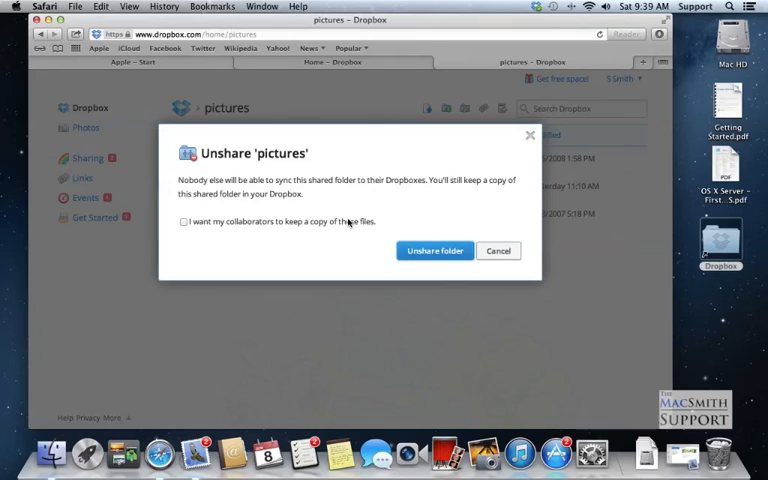
{"action": "mouse_move", "coordinate": [388, 242]}
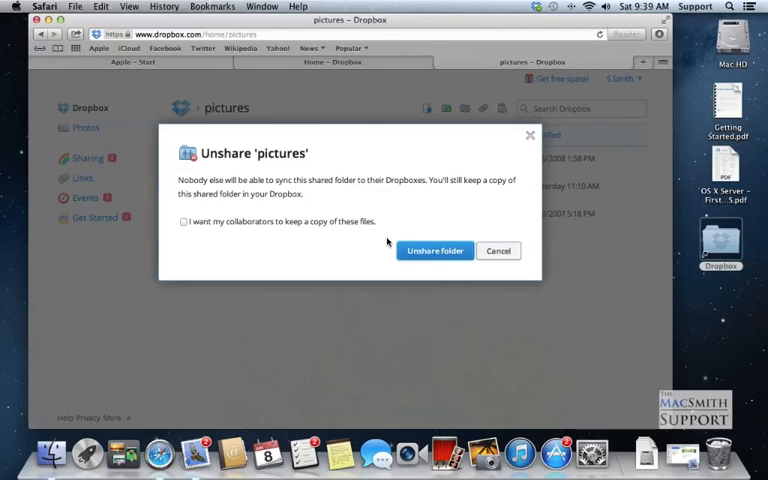
{"action": "left_click", "coordinate": [434, 250]}
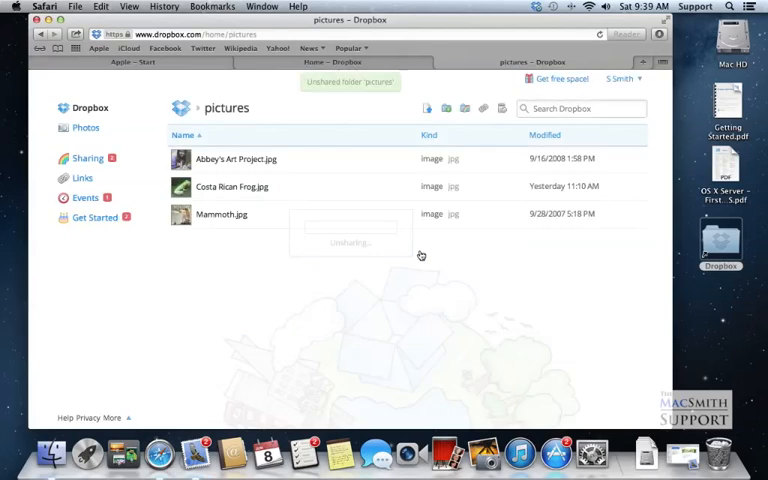